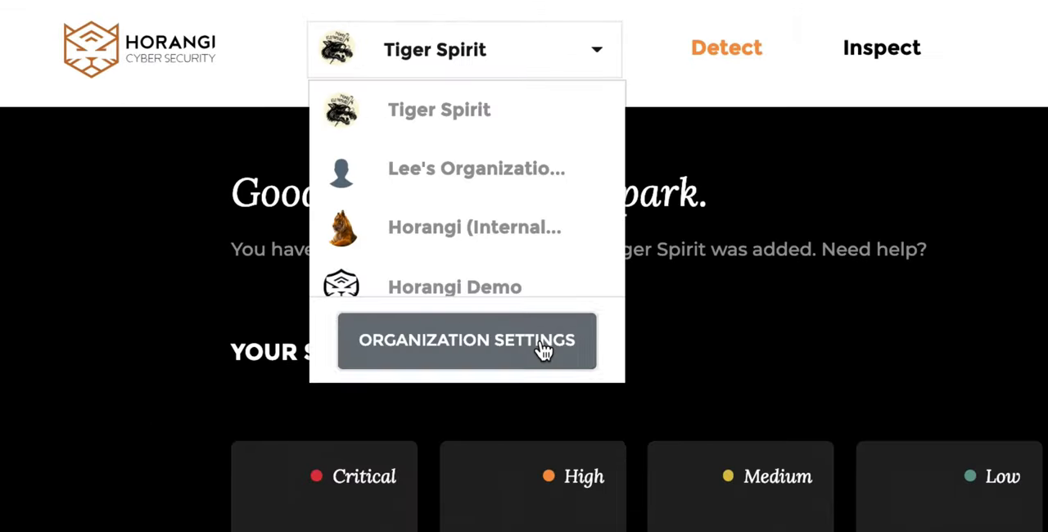
# - Go to Organization Settings to see the Scan groups list
pyautogui.click(465, 339)
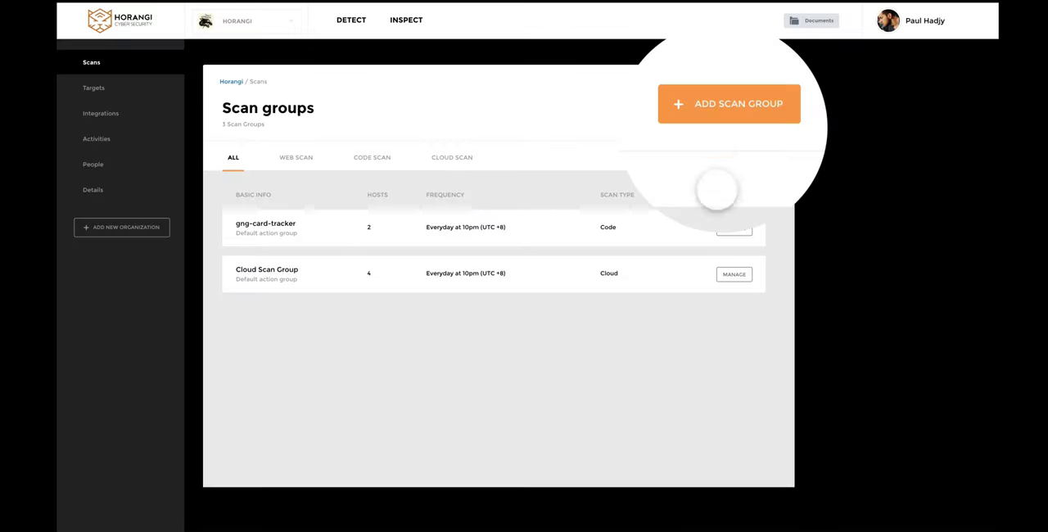
# - Create a Cloud-type scan group named Cloud Scan with its scan frequency set
pyautogui.click(727, 104)
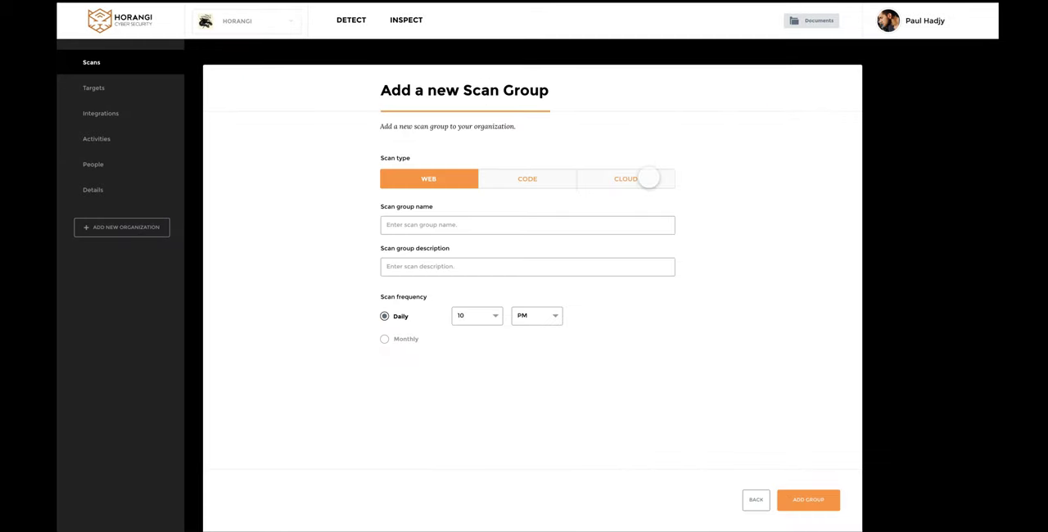
pyautogui.click(626, 178)
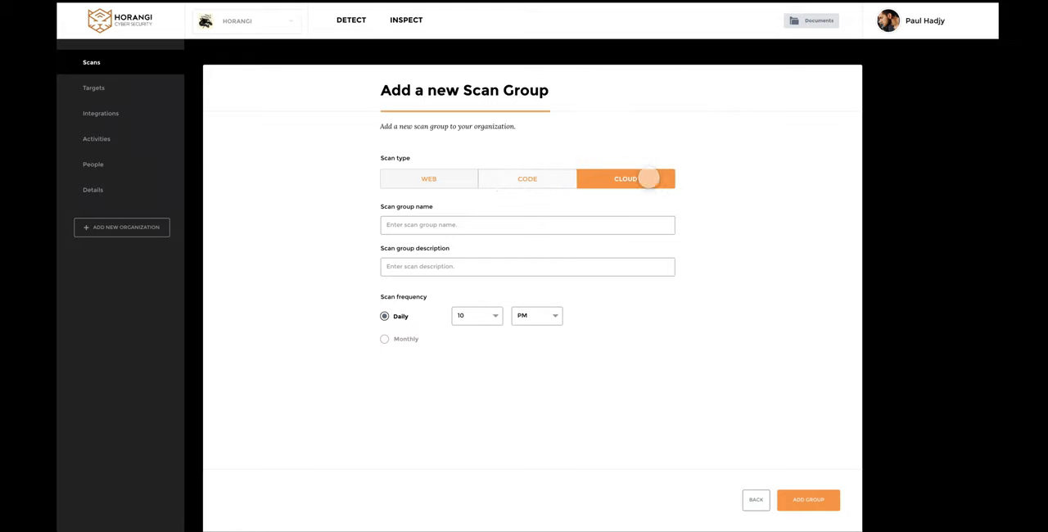
pyautogui.click(384, 339)
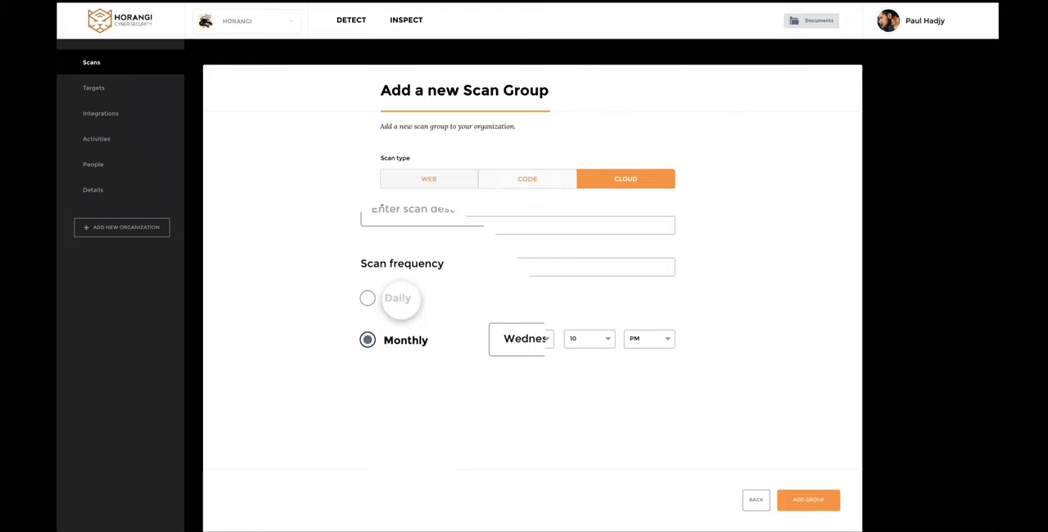
pyautogui.click(367, 298)
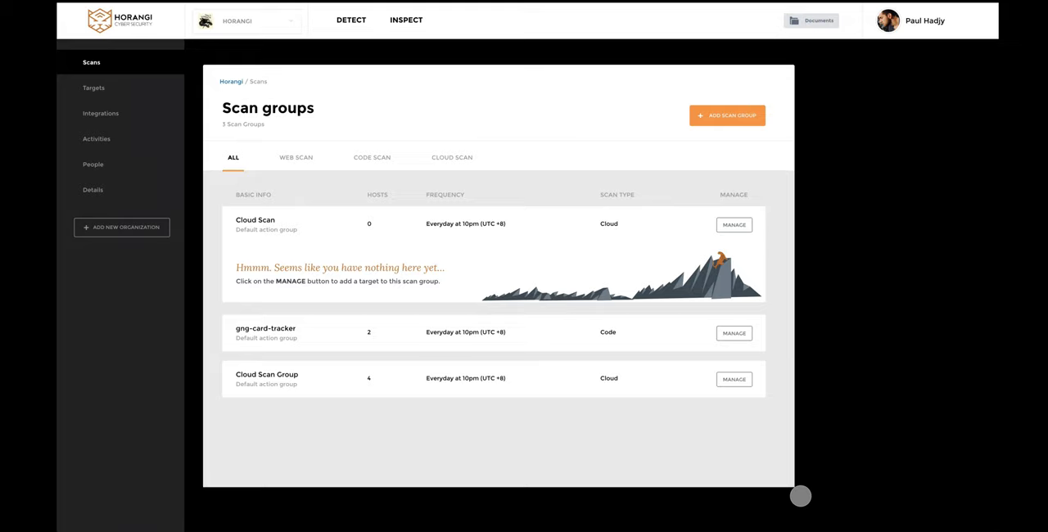
pyautogui.moveTo(790, 419)
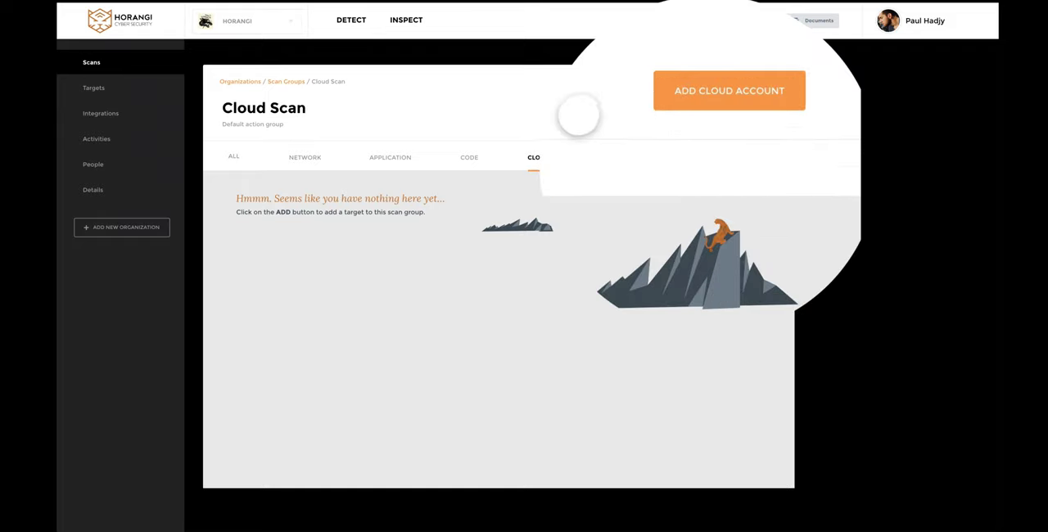
# - Start Add Cloud Account, compare Manual and CloudFormation methods, and launch the scanner role stack in AWS
pyautogui.click(727, 91)
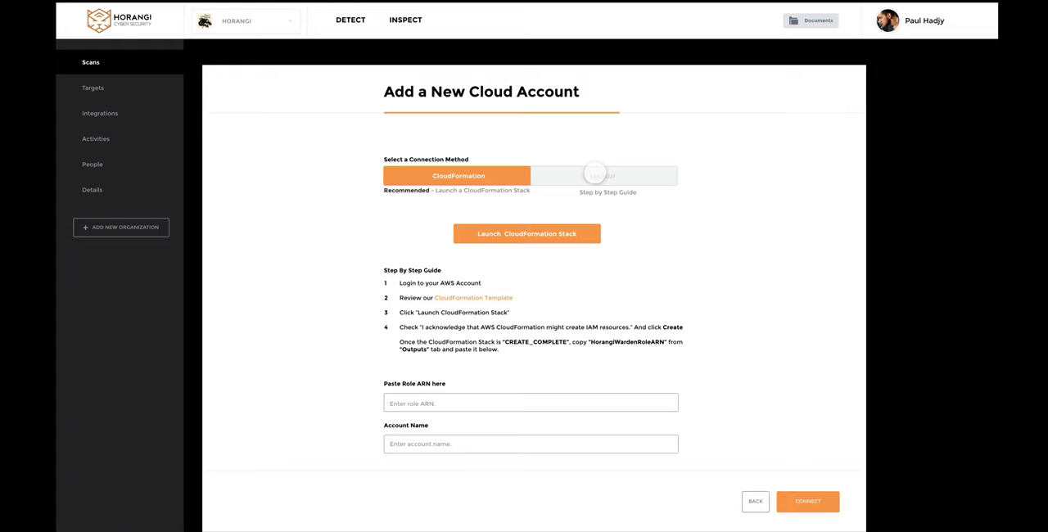
pyautogui.click(642, 165)
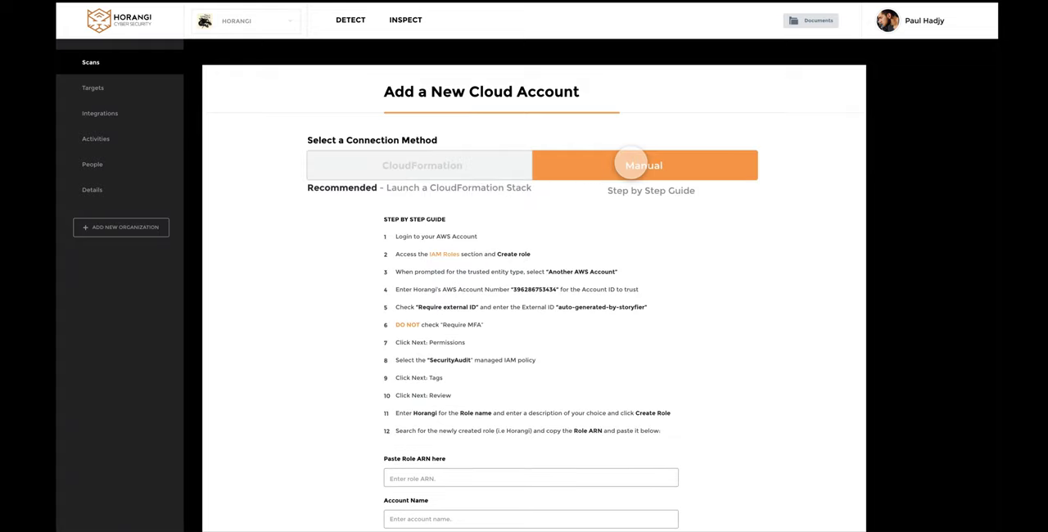
pyautogui.click(422, 166)
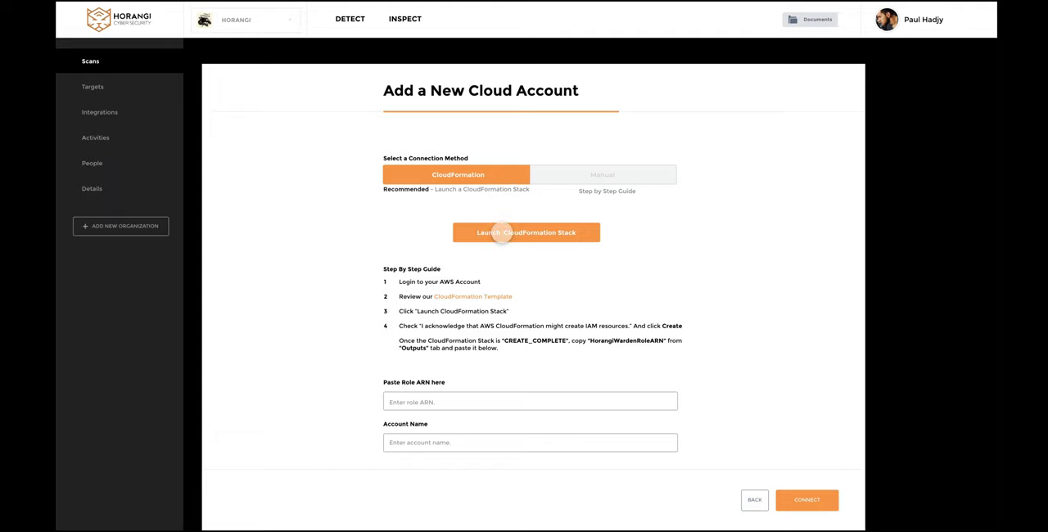
pyautogui.click(526, 232)
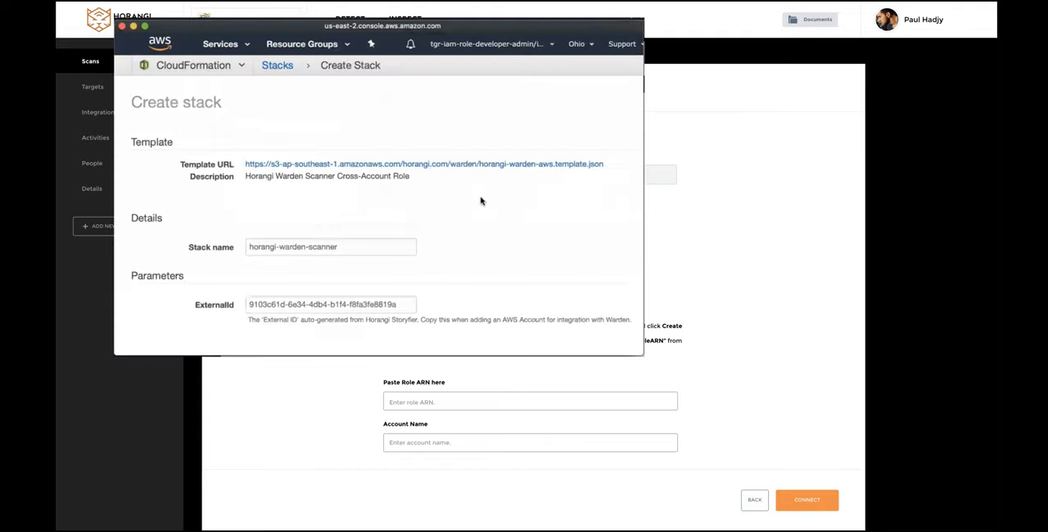
# - Scroll the Create stack page to review the template, stack name and ExternalId
pyautogui.scroll(-3)
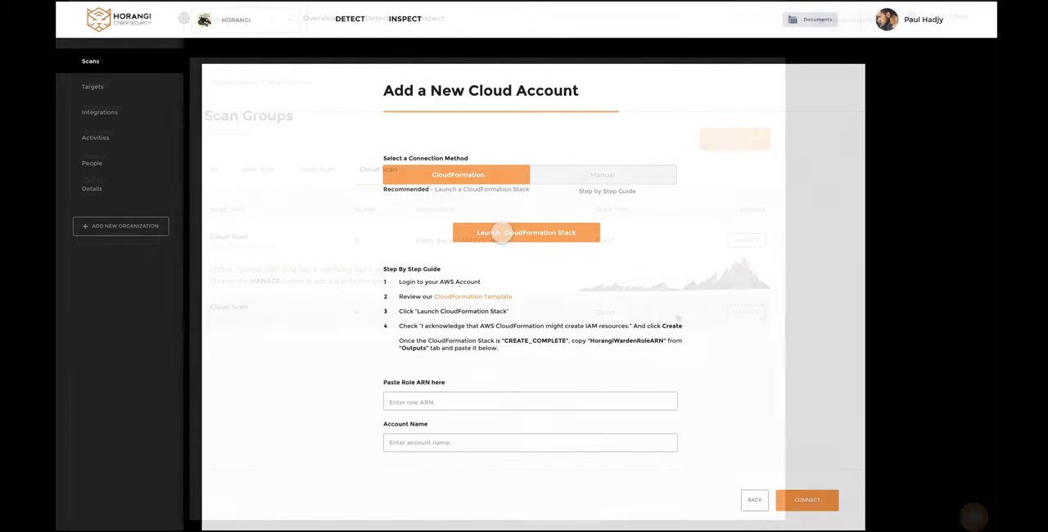
# - Leave the cloud account form and land on the Horangi Dev overview dashboard
pyautogui.click(753, 500)
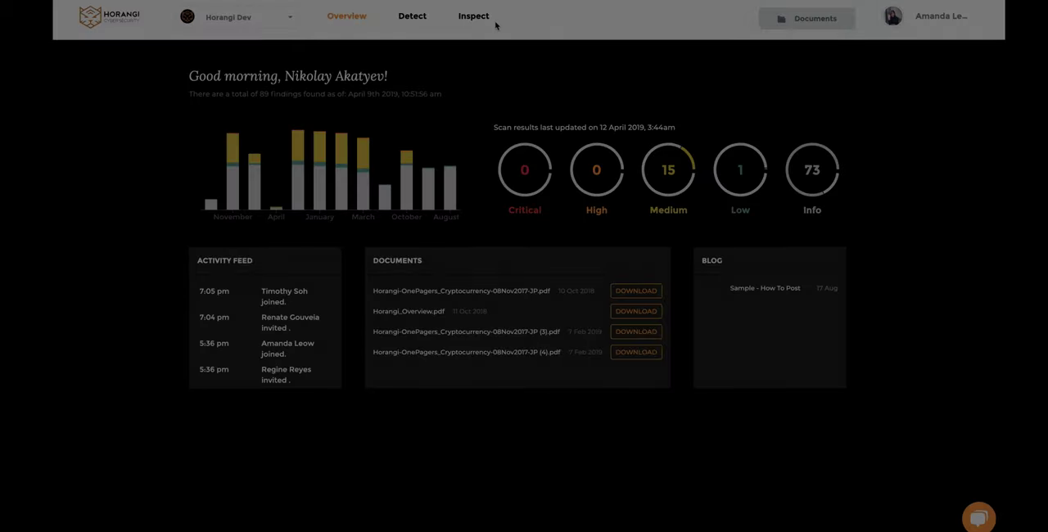
# - Go to Detect and scroll the security brief to the GuardDuty Not In Use card
pyautogui.click(413, 17)
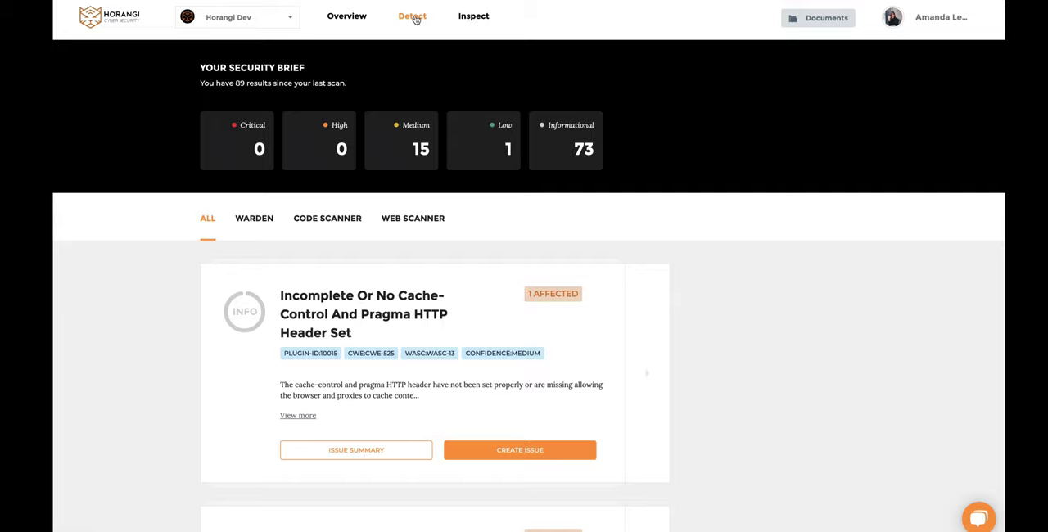
pyautogui.scroll(-3)
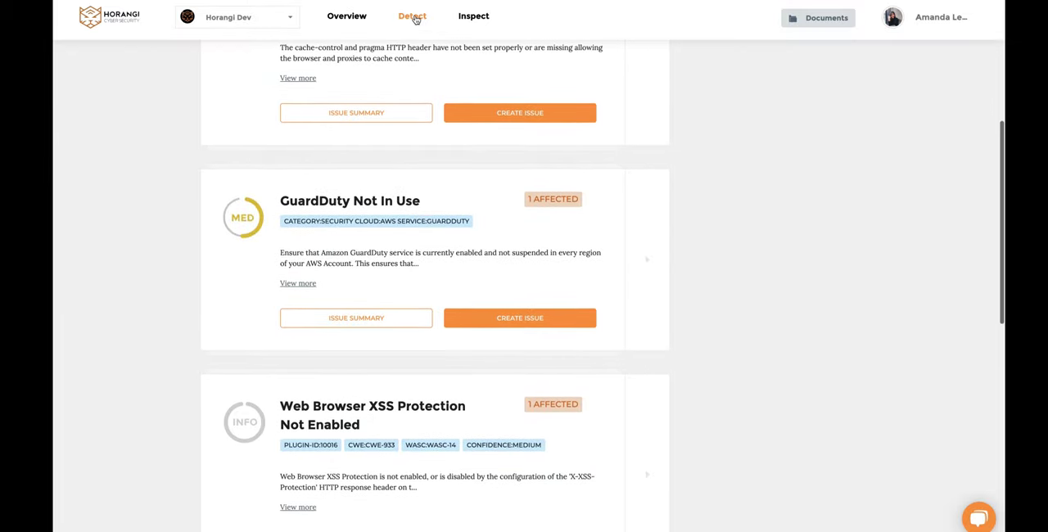
pyautogui.click(647, 260)
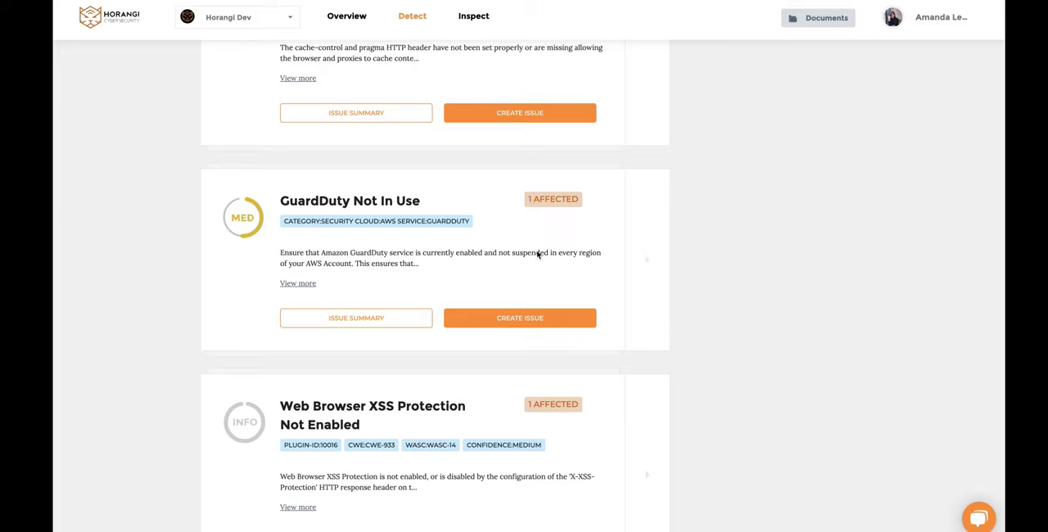
pyautogui.scroll(-3)
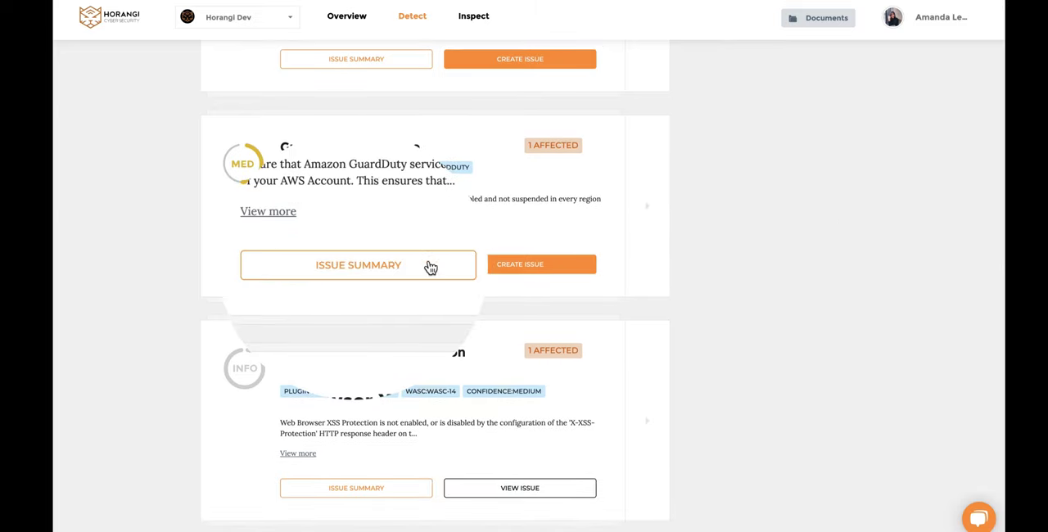
# - View the GuardDuty Not In Use issue summary and scroll through description, recommendation and affected targets
pyautogui.click(357, 265)
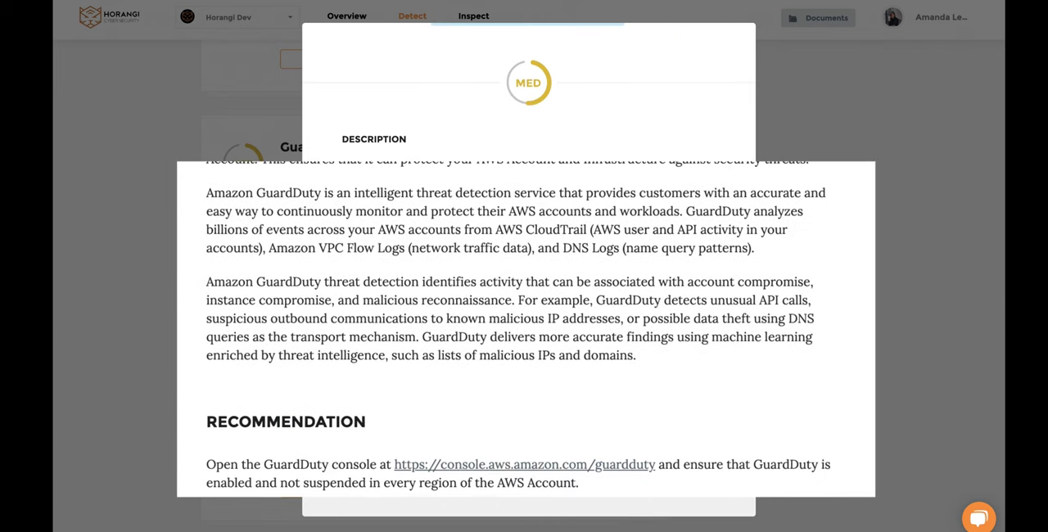
pyautogui.scroll(-3)
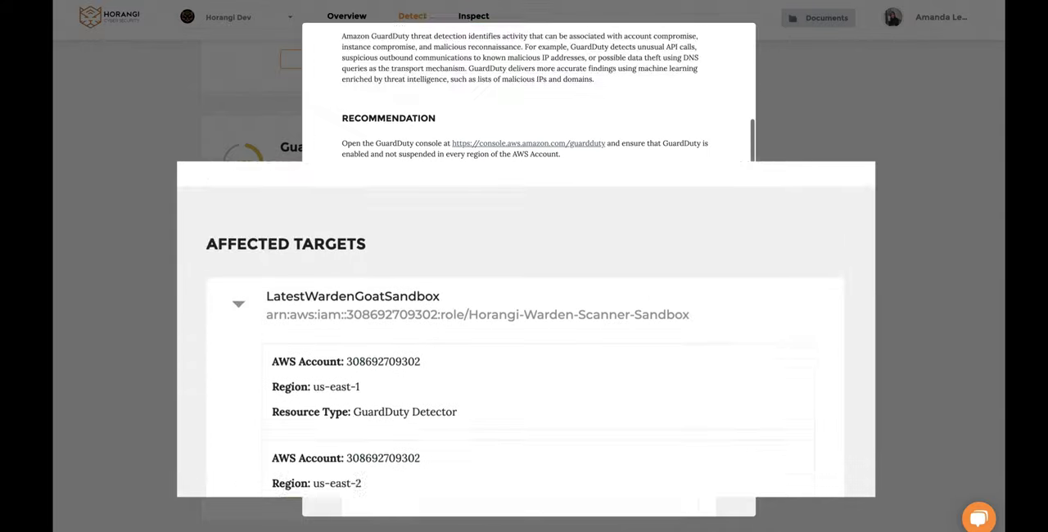
pyautogui.scroll(-3)
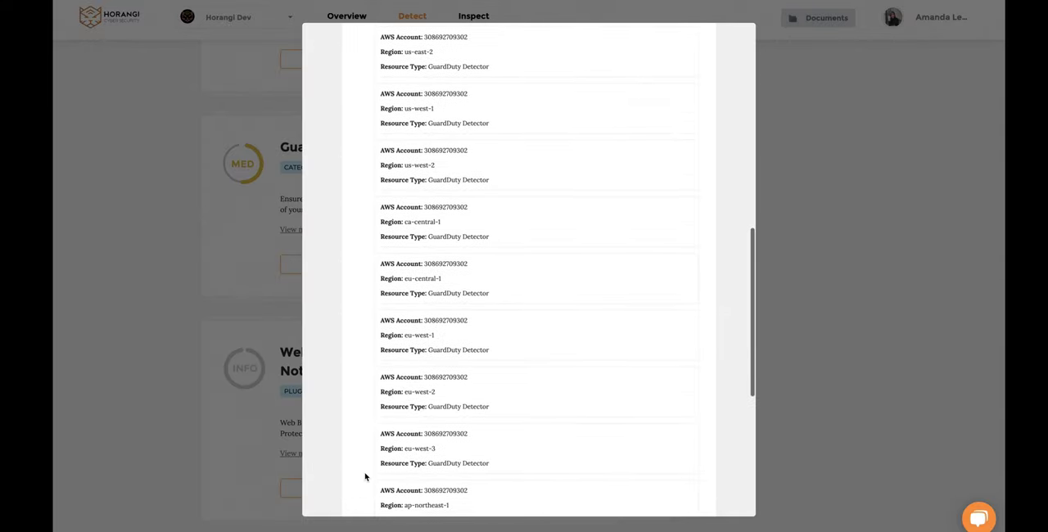
pyautogui.scroll(-3)
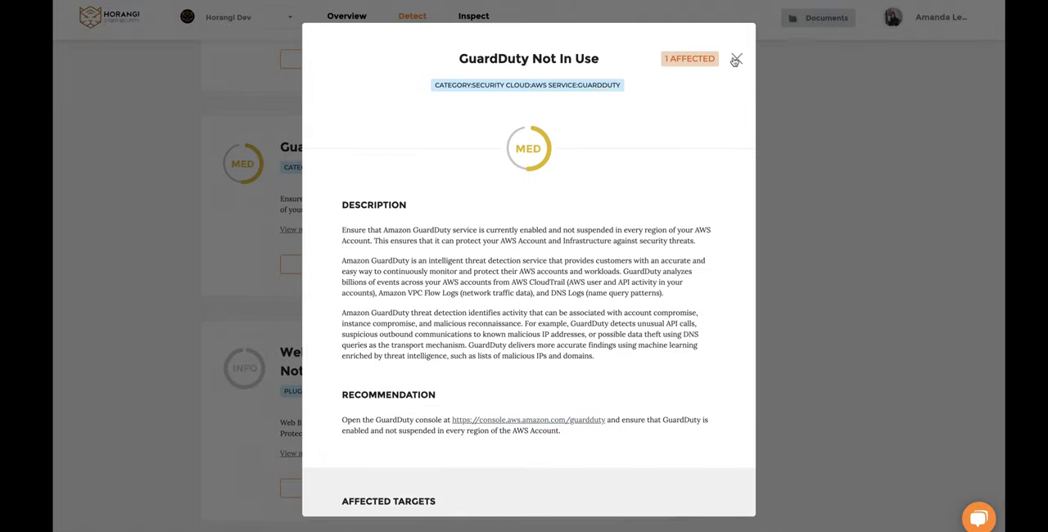
# - Start Create Issue for the finding and choose GitHub repository ggomaeng/react-native-facebook-ui
pyautogui.click(734, 59)
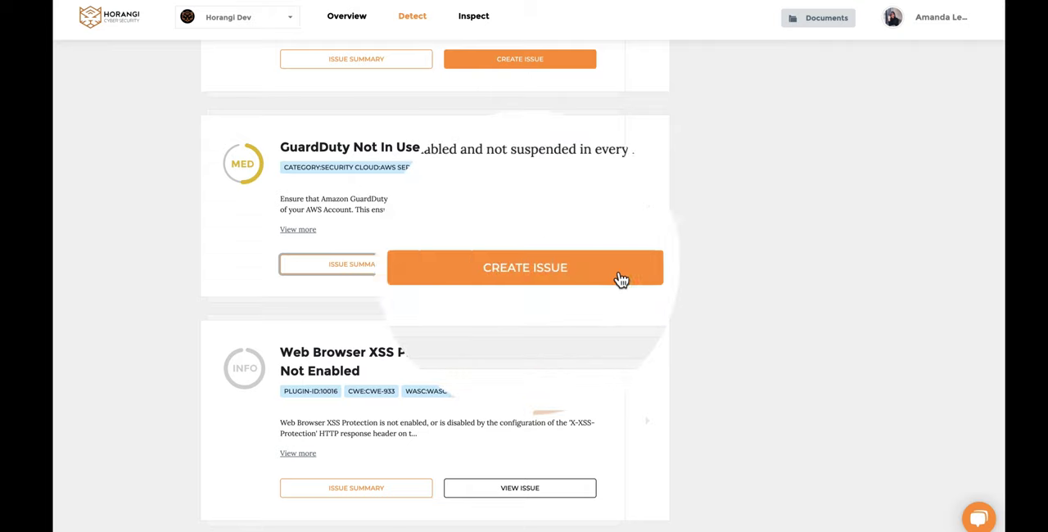
pyautogui.click(524, 269)
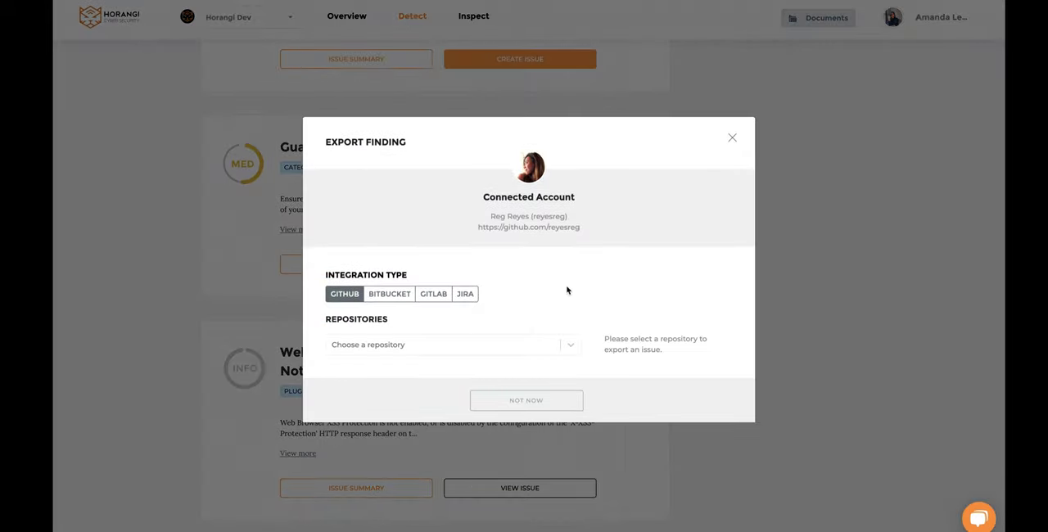
pyautogui.click(449, 344)
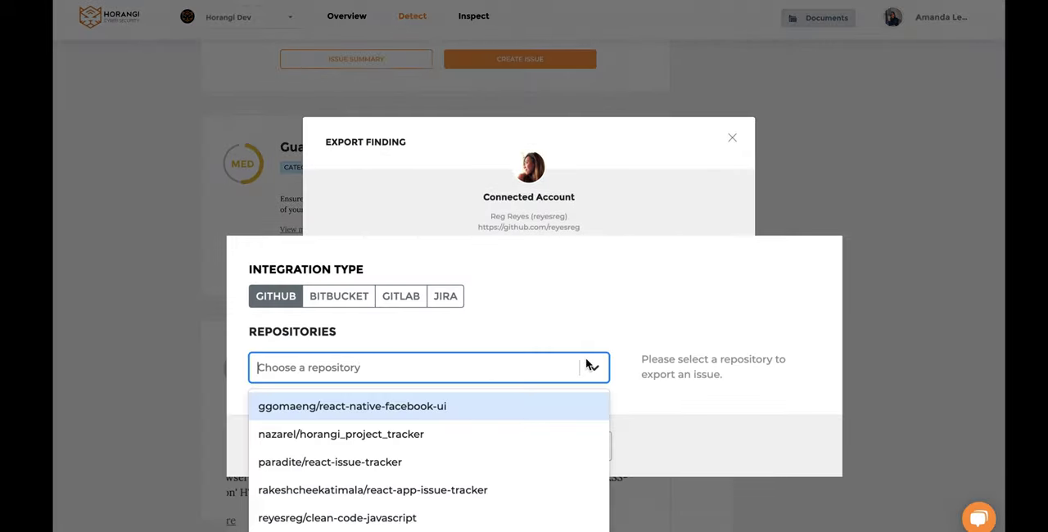
pyautogui.moveTo(528, 416)
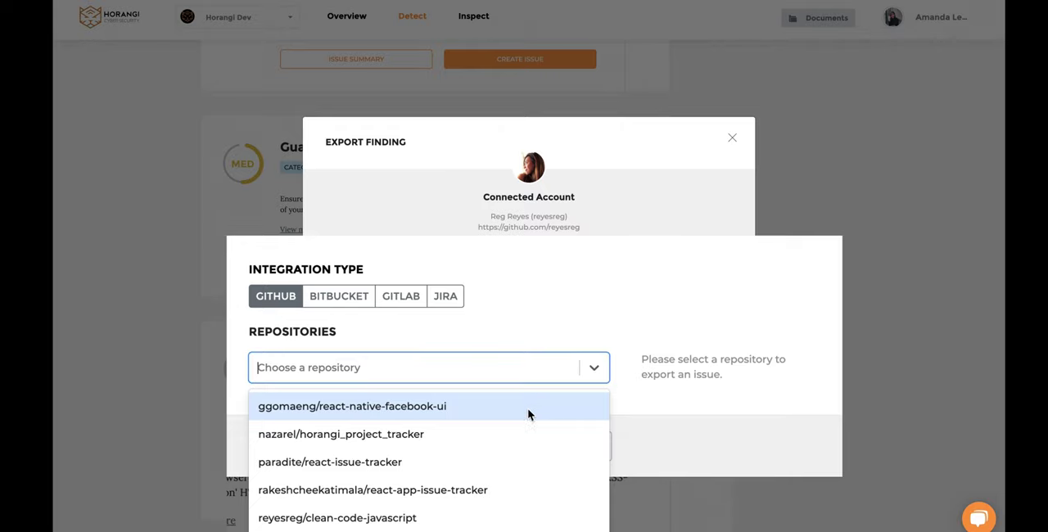
pyautogui.click(352, 406)
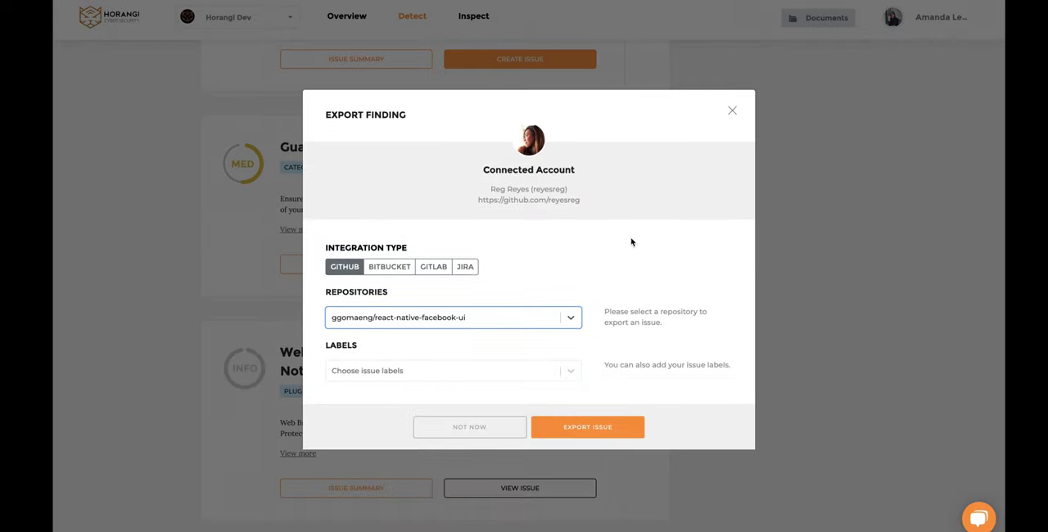